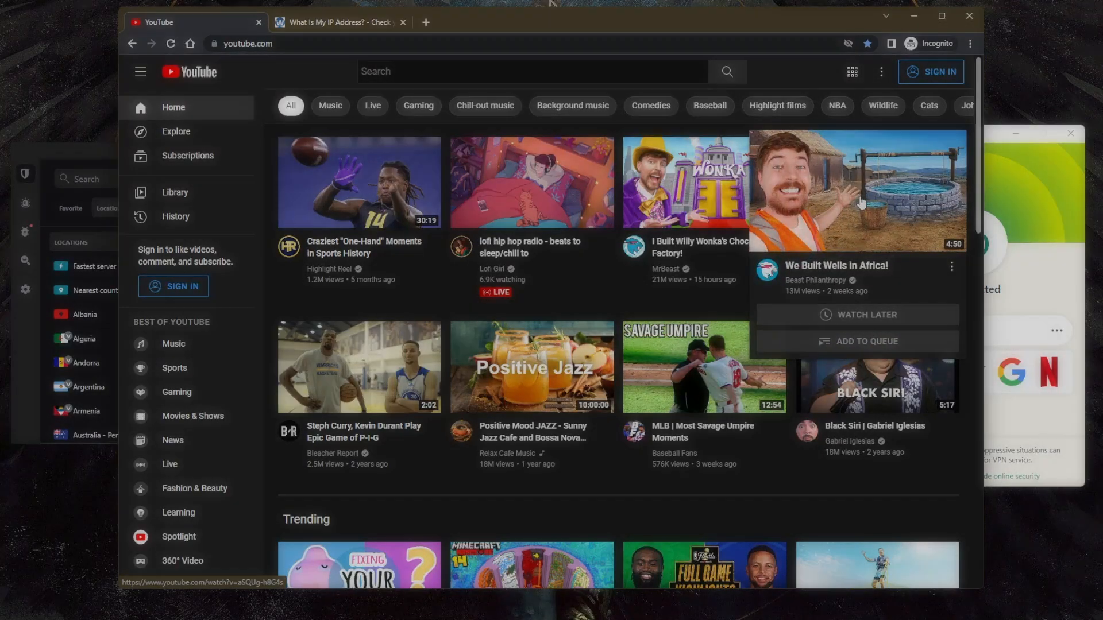
mouse_move(618, 315)
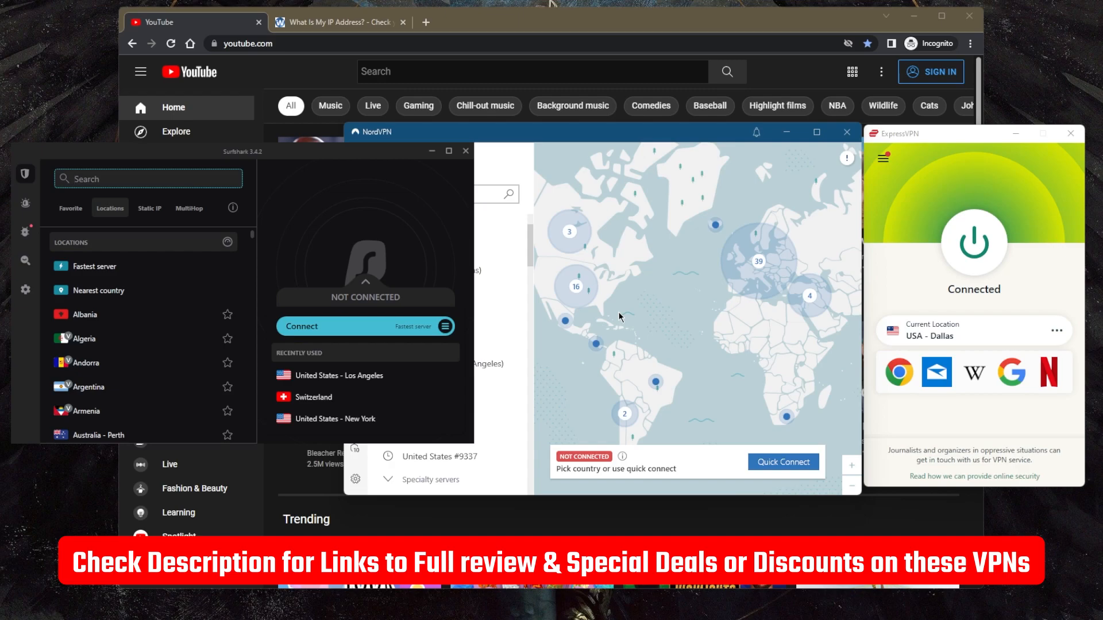
Bring the 'What Is My IP Address?' page forward, showing 31.13.188.134 in Madrid, Spain
left_click(148, 178)
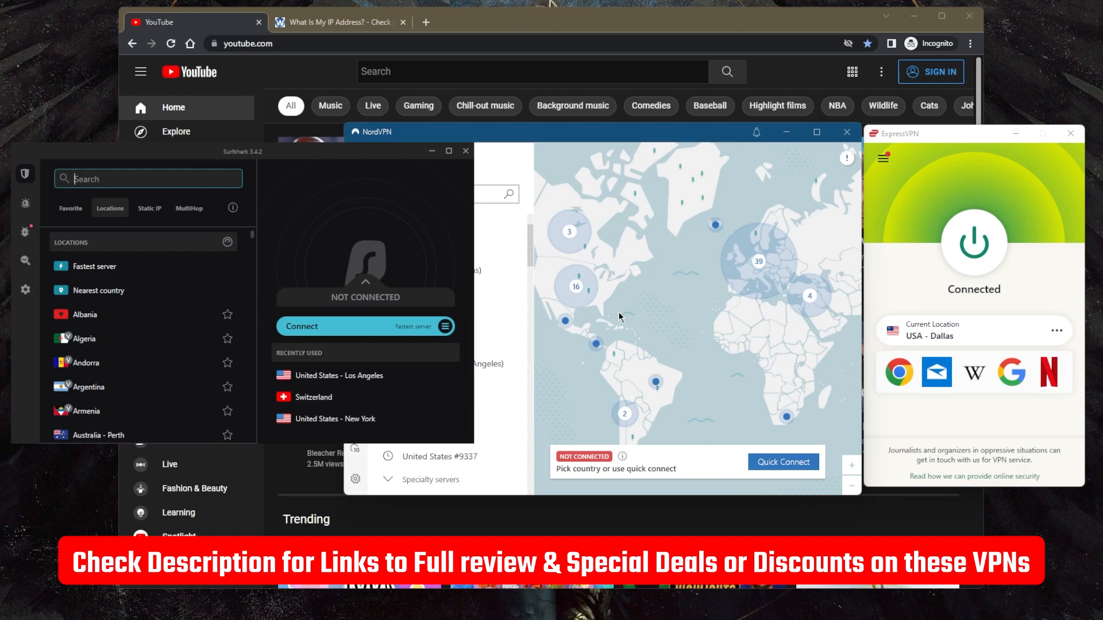
mouse_move(1036, 270)
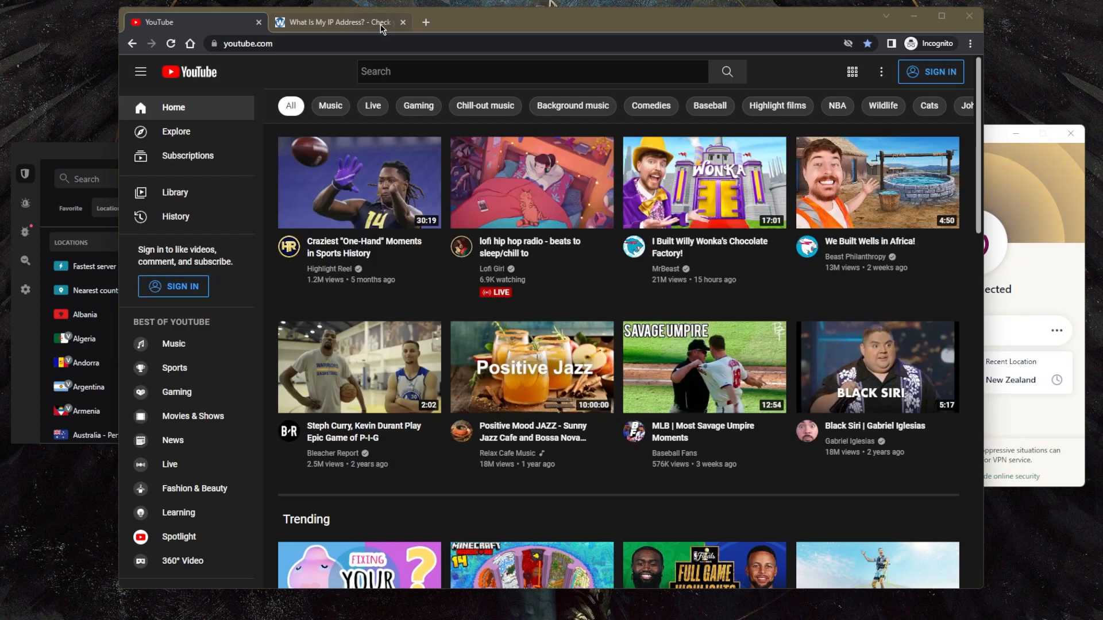
left_click(337, 22)
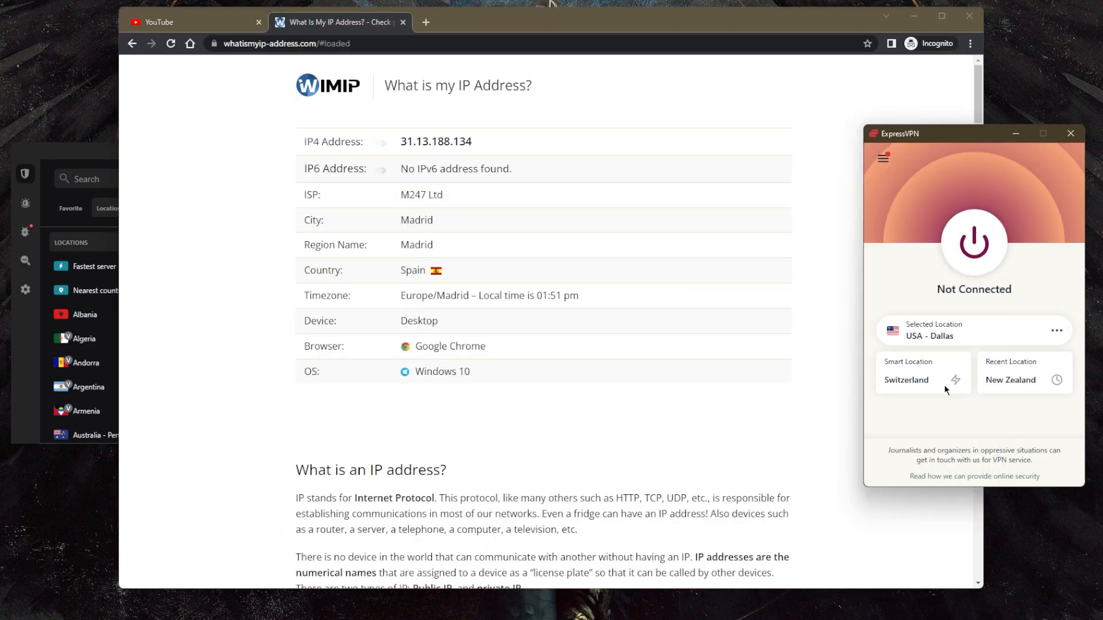
mouse_move(582, 168)
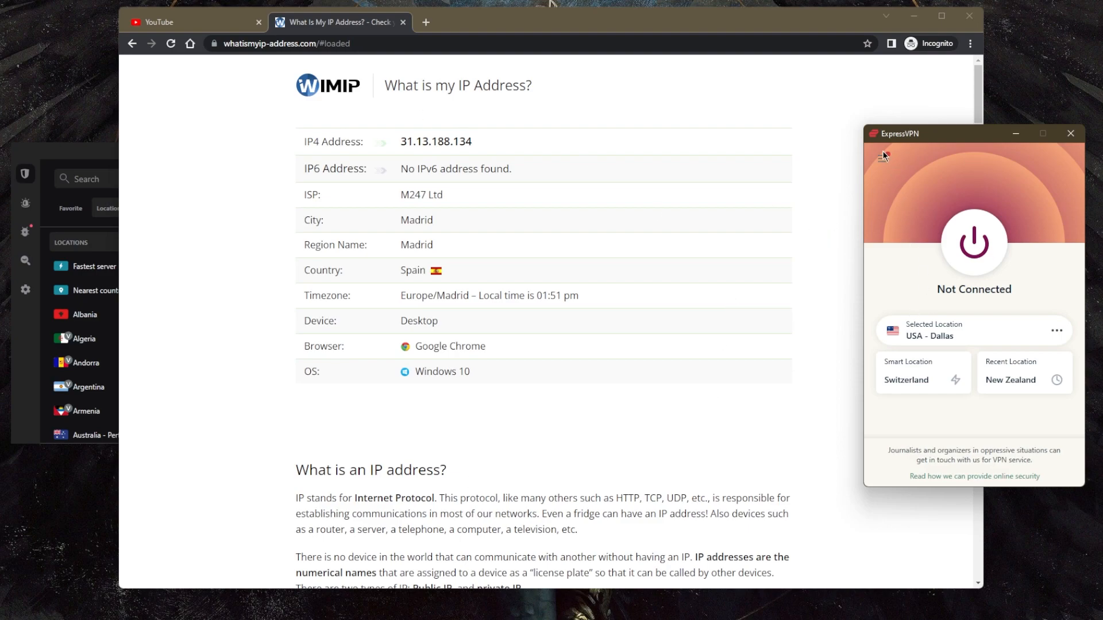
From VPN Locations > All Locations, collapse Asia Pacific, expand Europe and connect to France
left_click(883, 156)
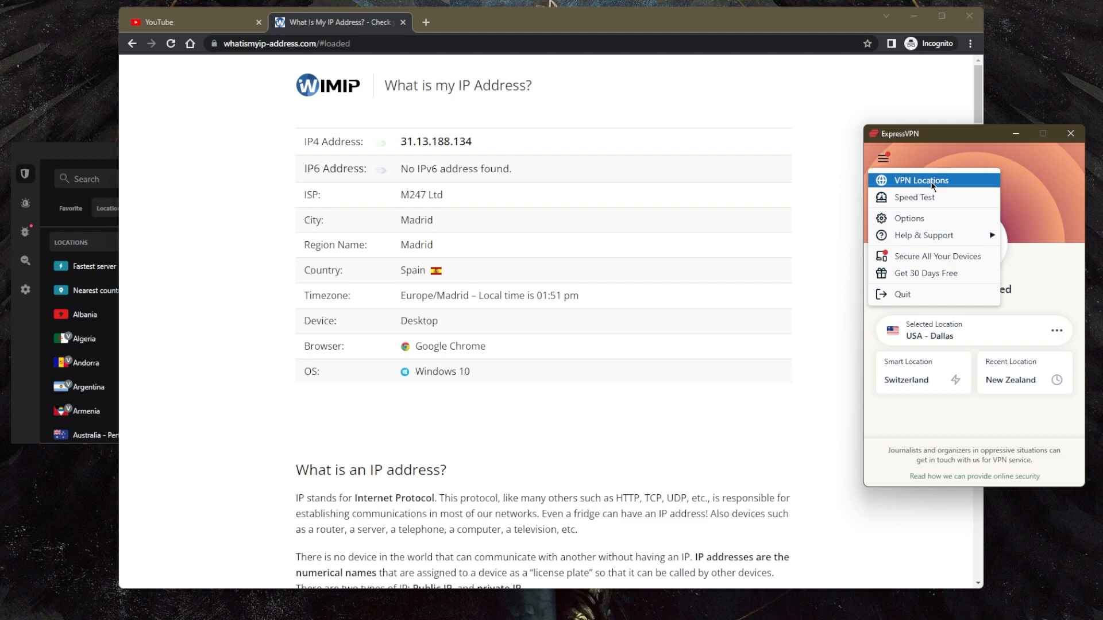
left_click(920, 180)
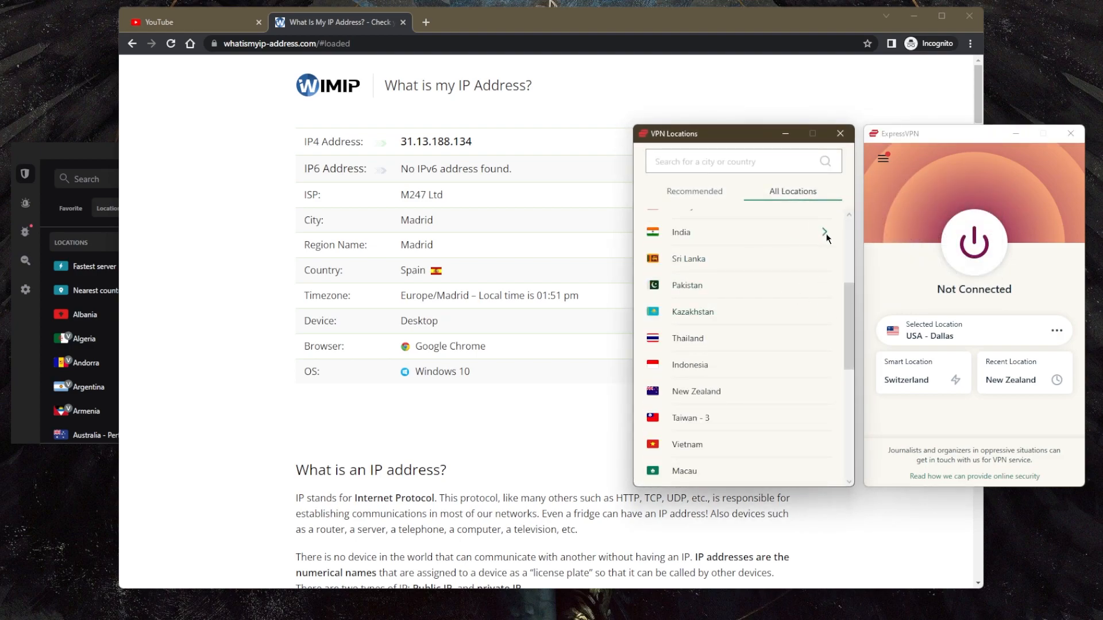
left_click(825, 232)
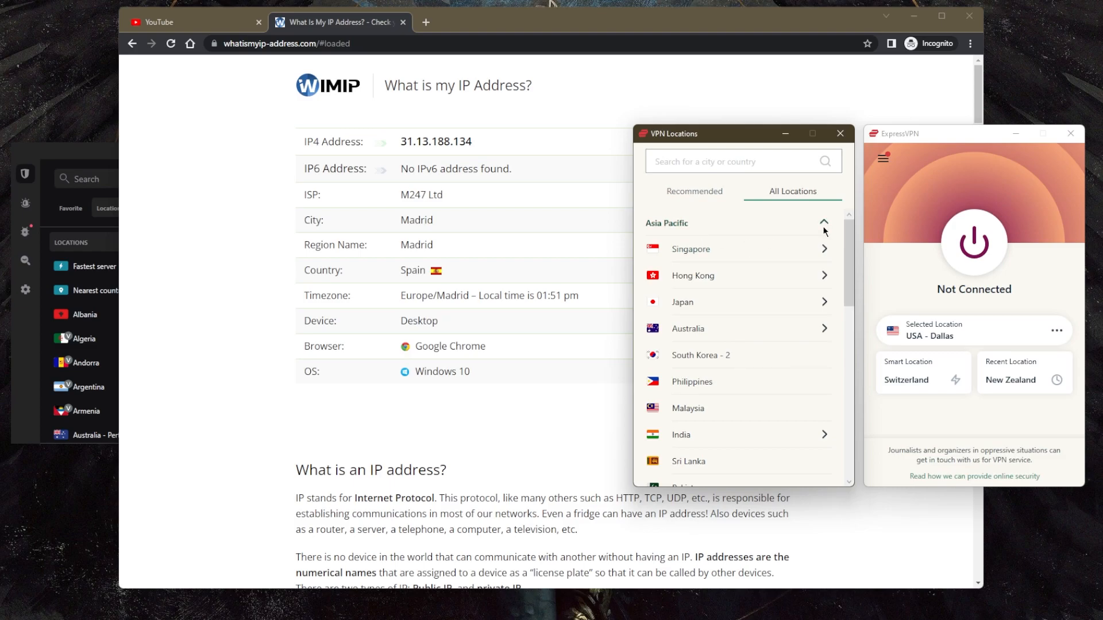
left_click(824, 222)
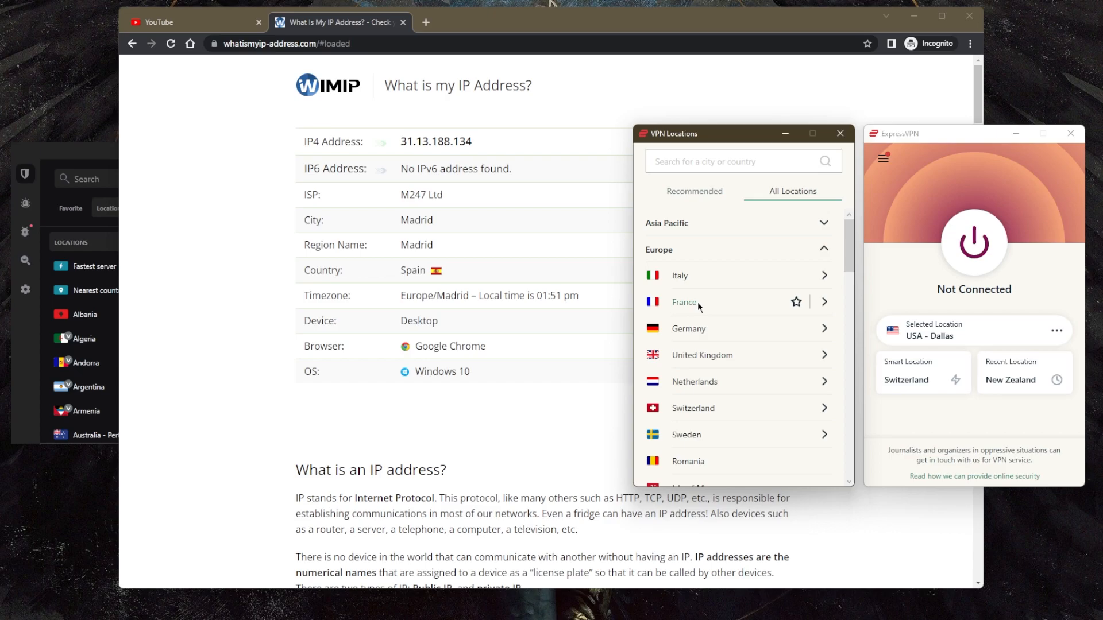
left_click(682, 302)
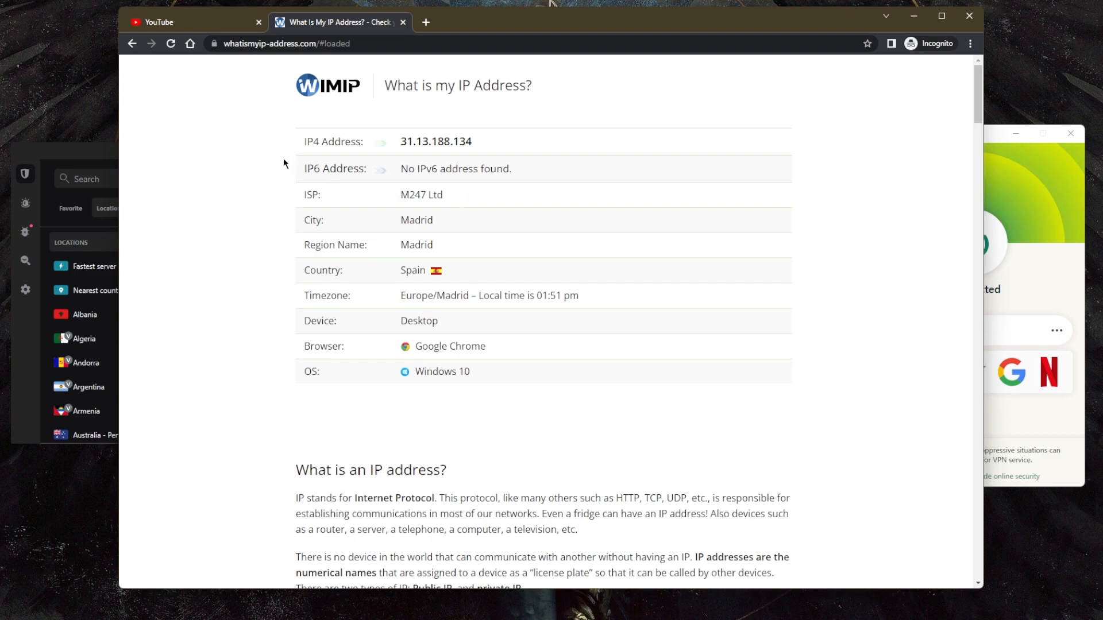
Refresh the IP checker to show 45.154.138.14 in Marseille, France, then return to YouTube
left_click(170, 43)
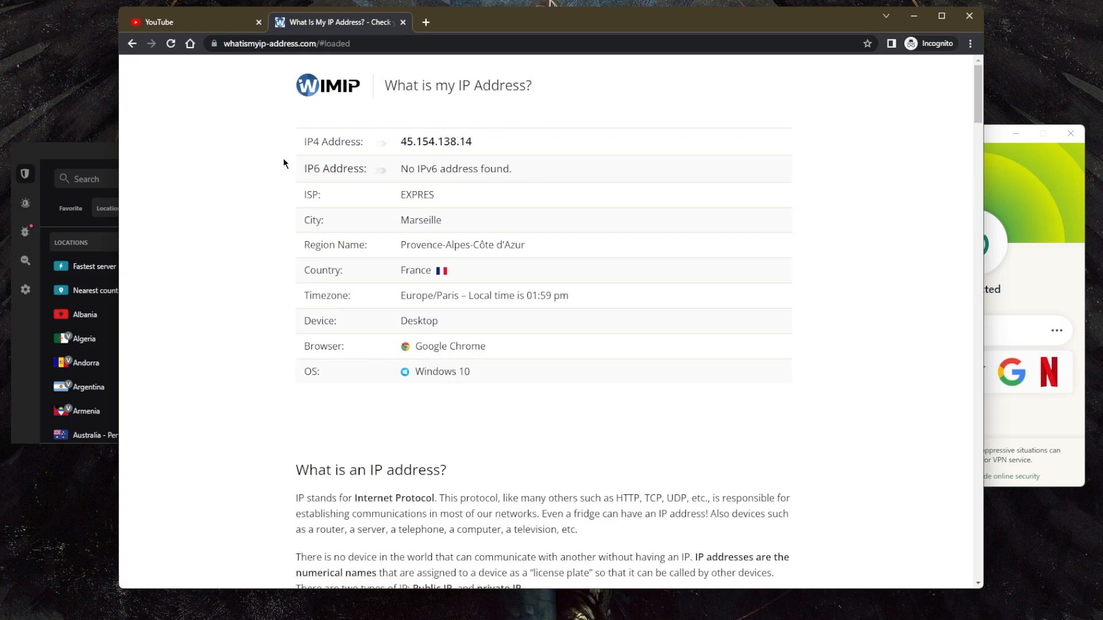
left_click(176, 22)
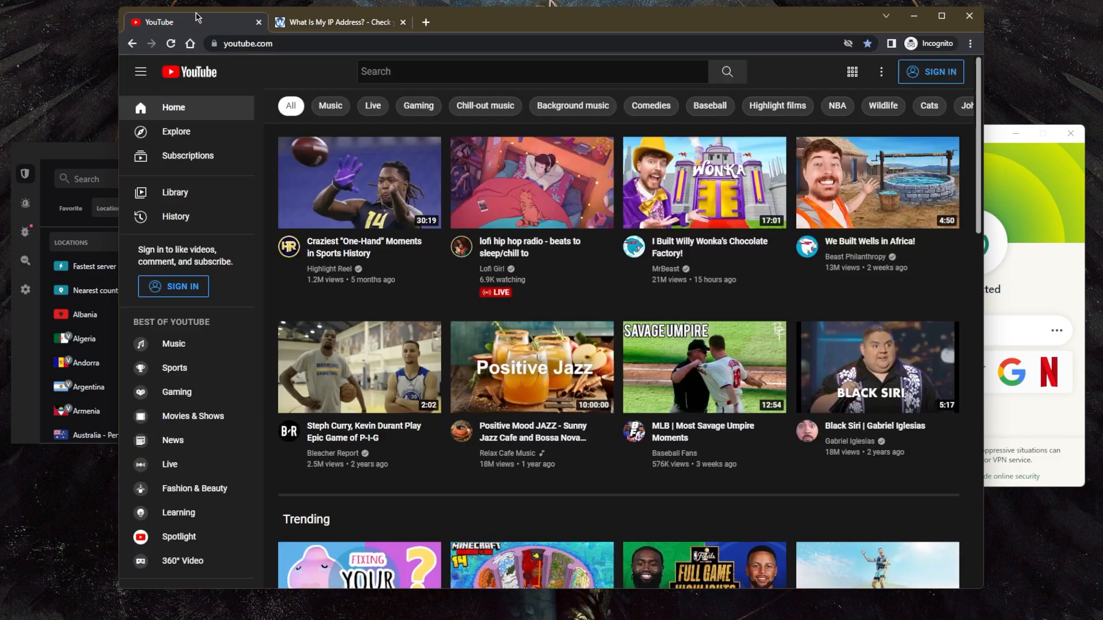
mouse_move(602, 244)
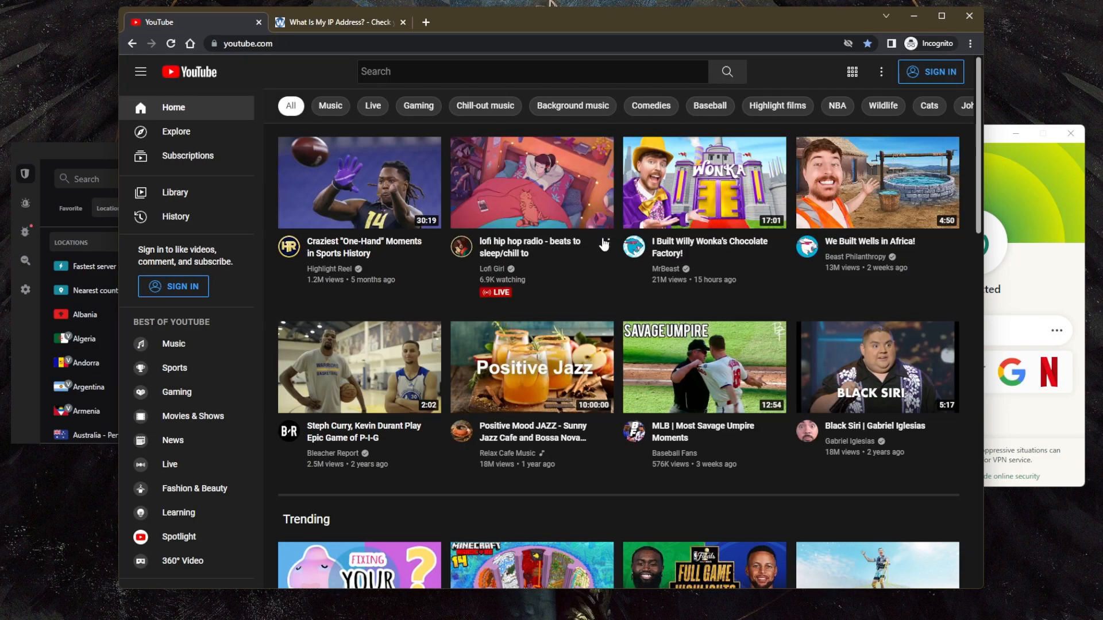
Bring the IP checker page forward again, still showing 45.154.138.14 in Marseille, France
left_click(337, 22)
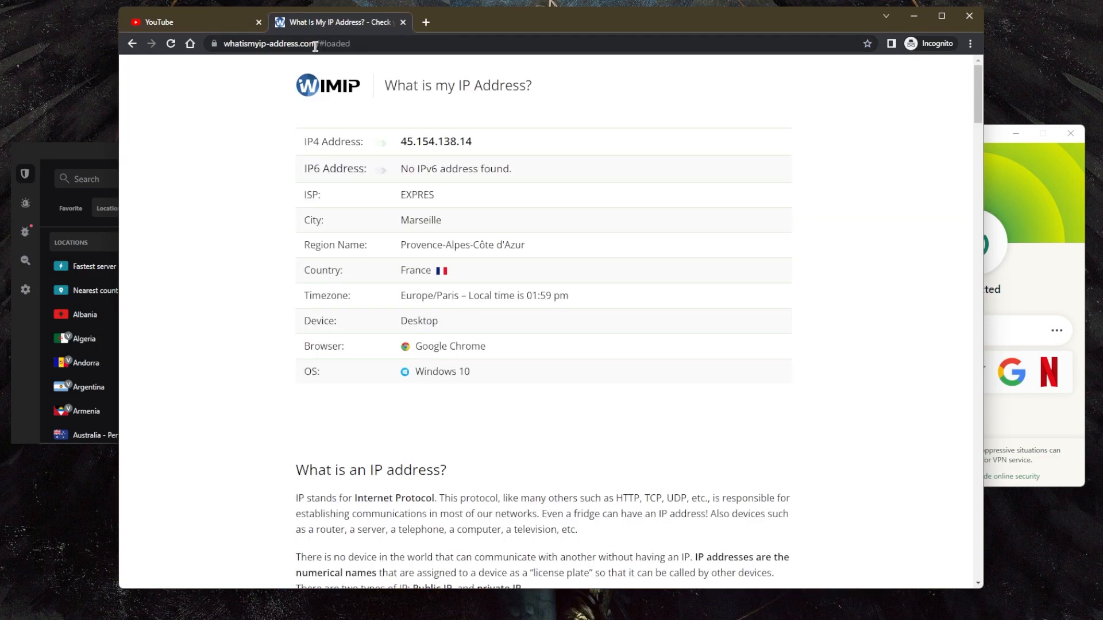
mouse_move(511, 404)
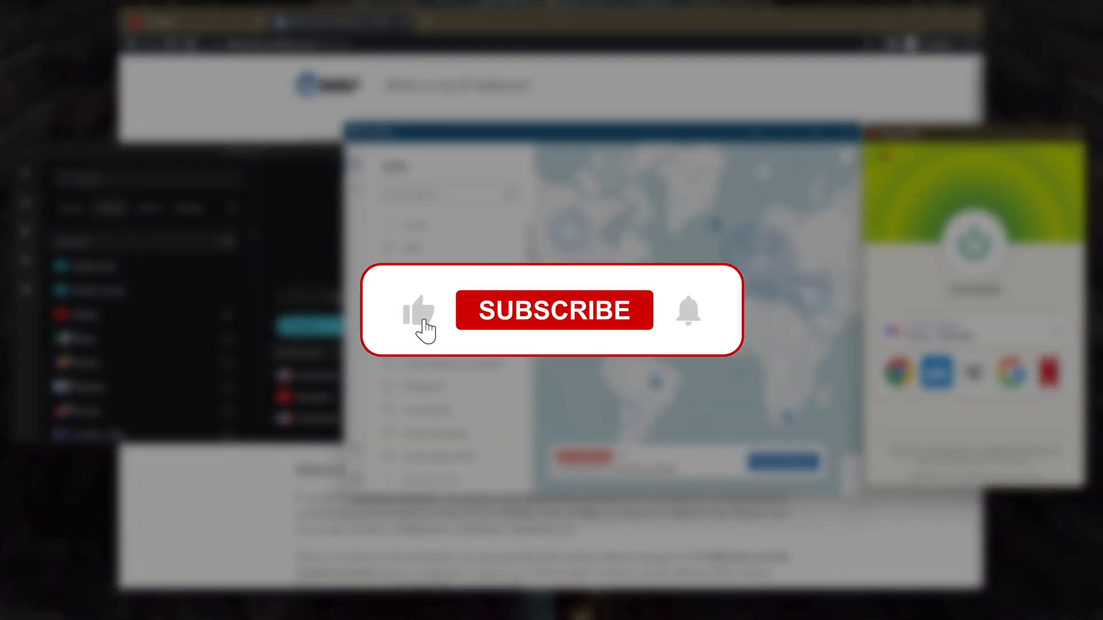
left_click(554, 309)
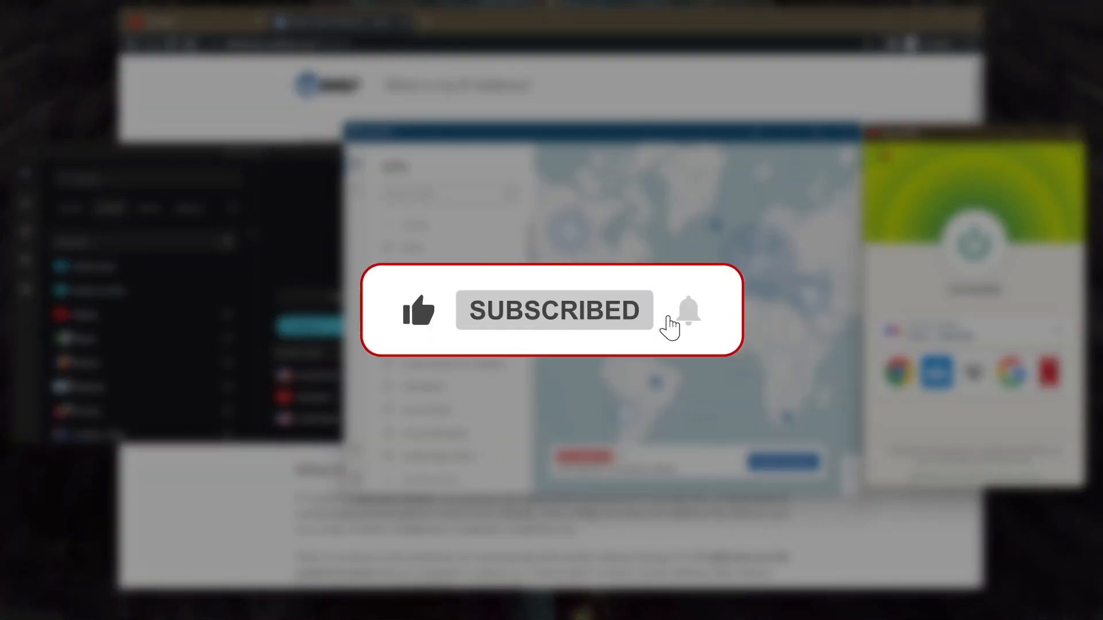